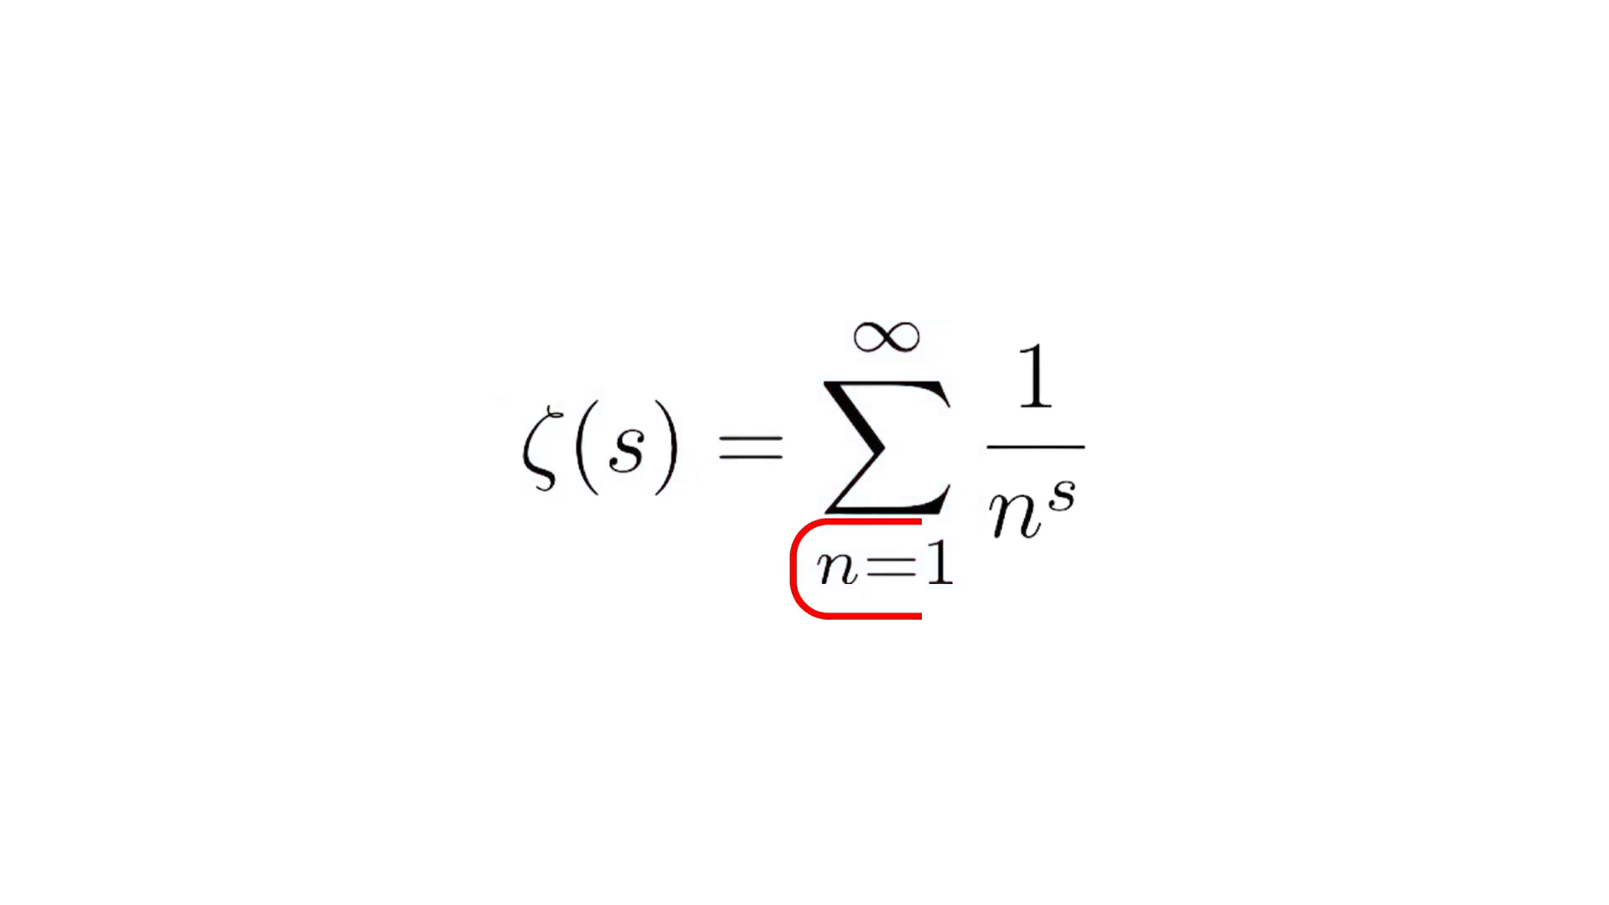
{"action": "left_click", "coordinate": [882, 336]}
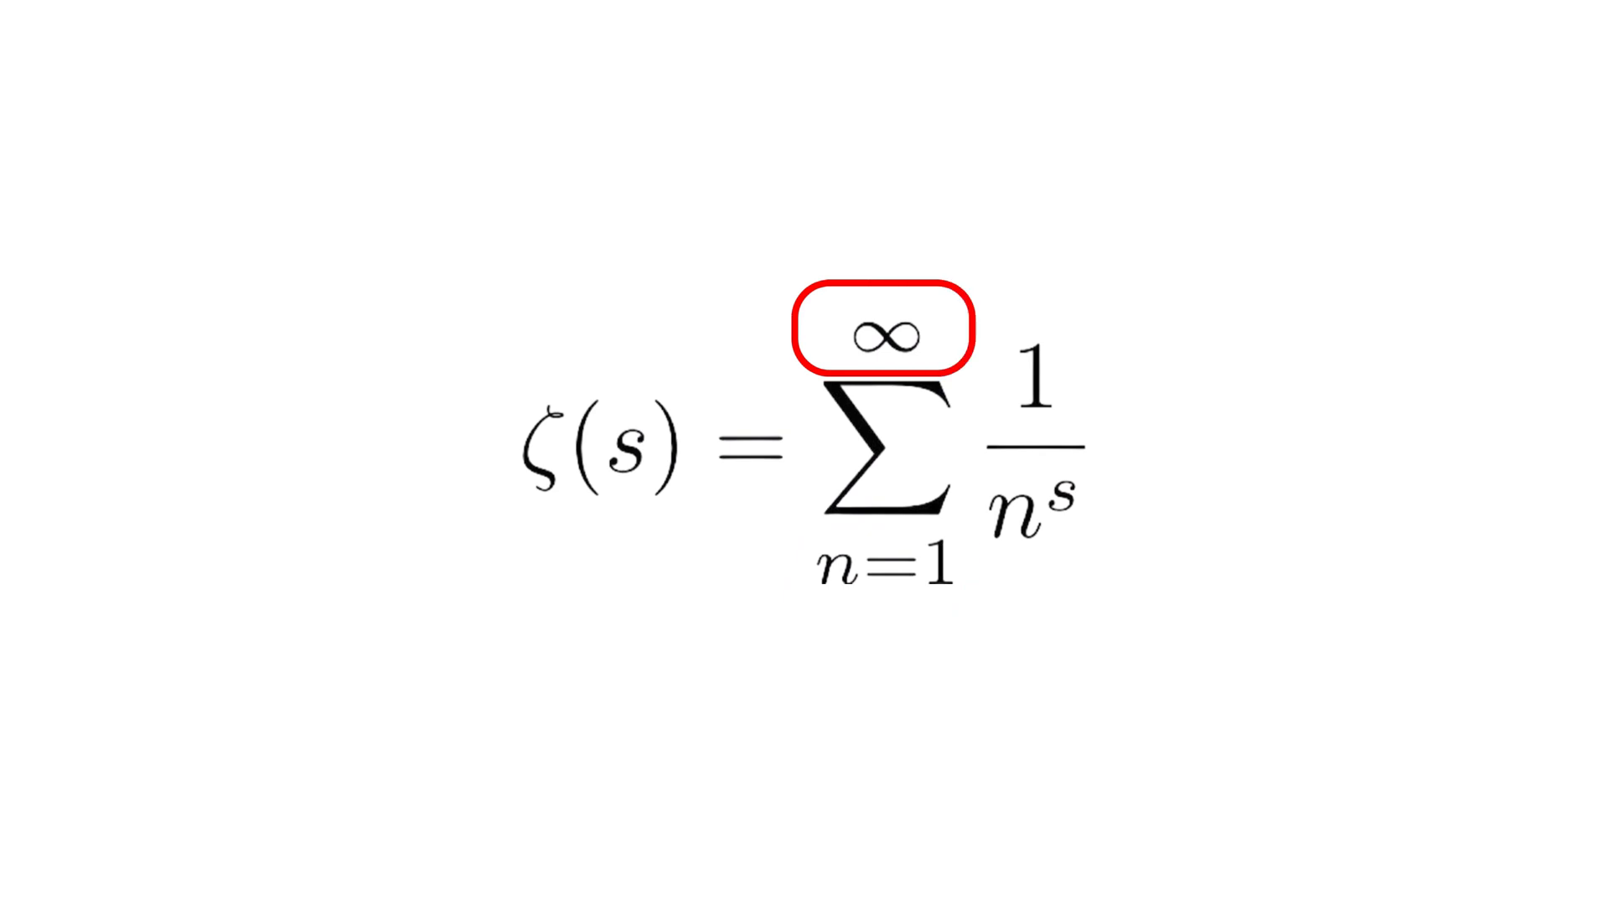
{"action": "left_click", "coordinate": [1036, 442]}
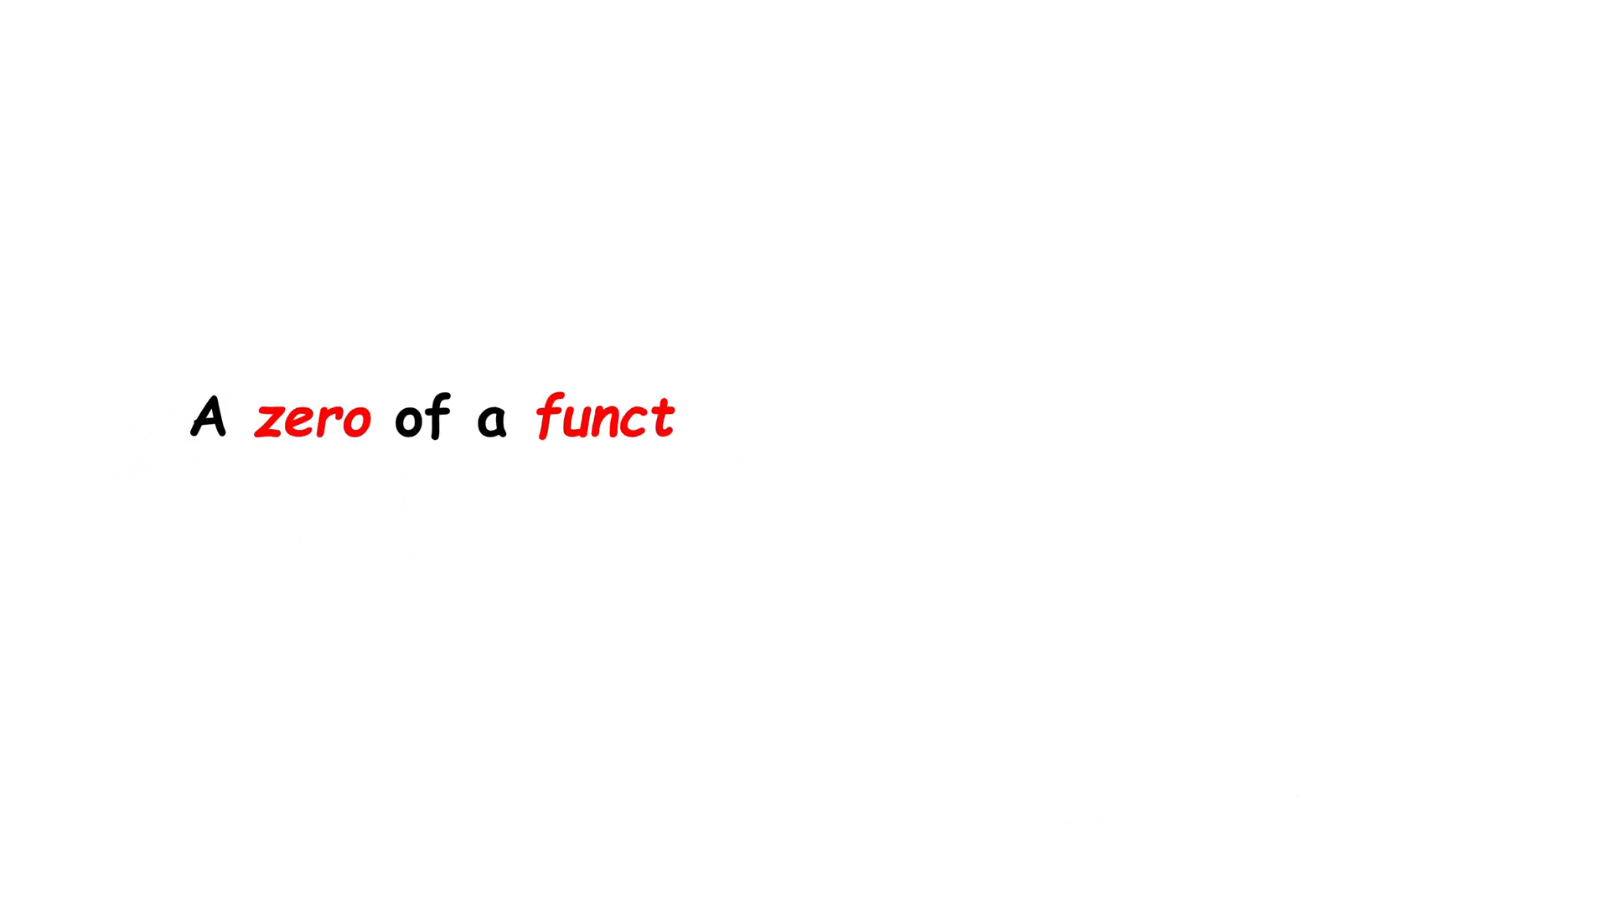
{"action": "type", "text": "ion is a value for which the function equal"}
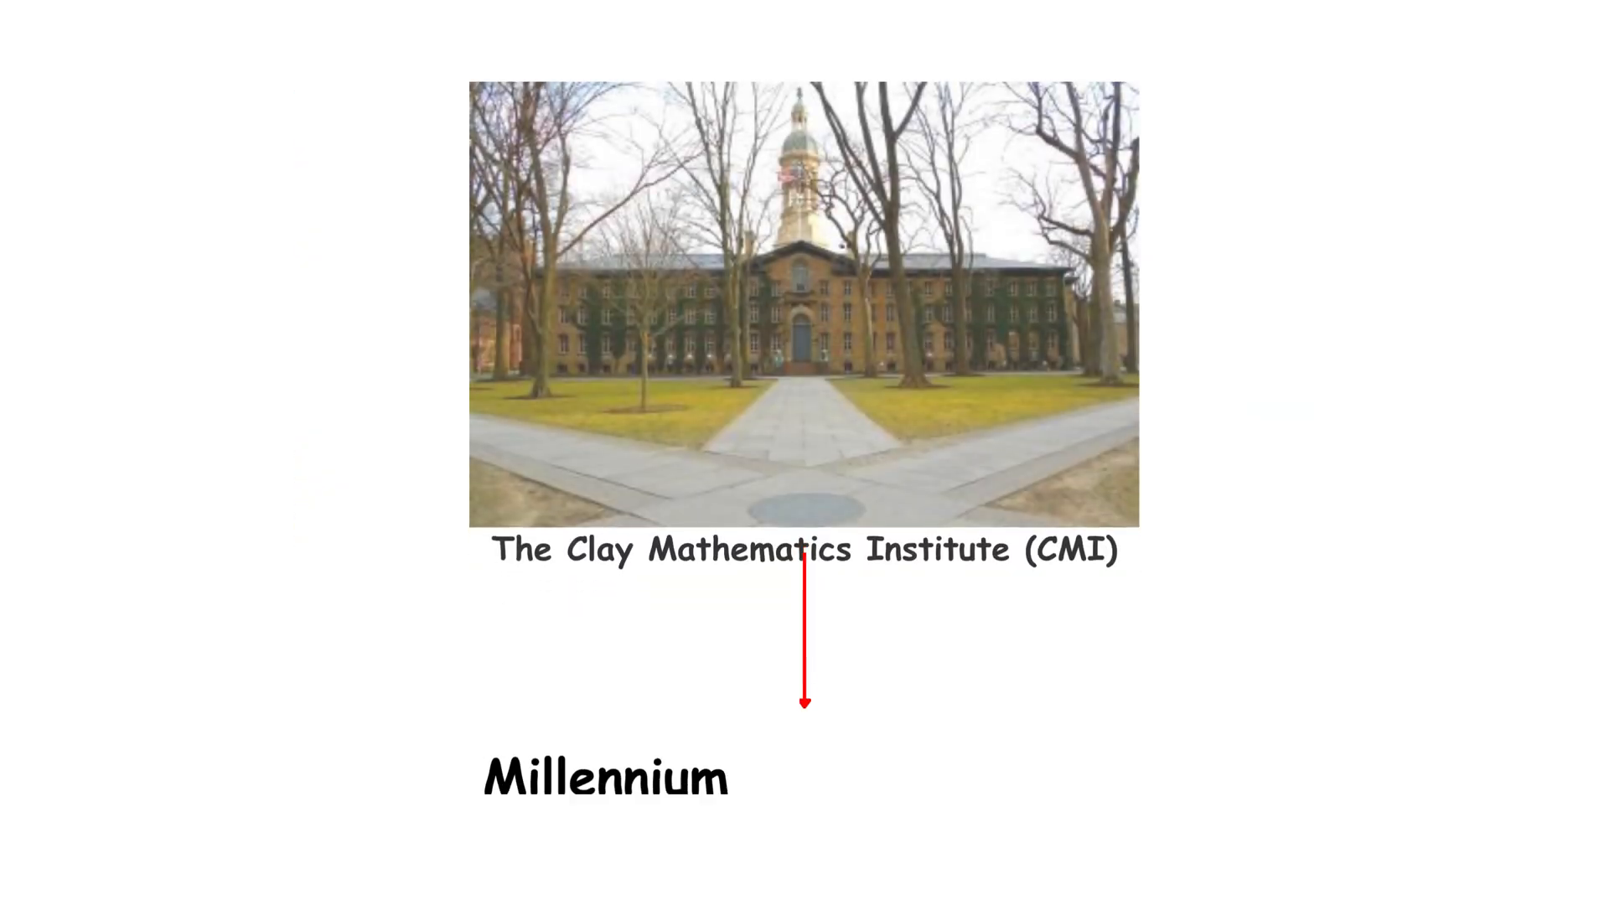
{"action": "type", "text": "Prize Problems."}
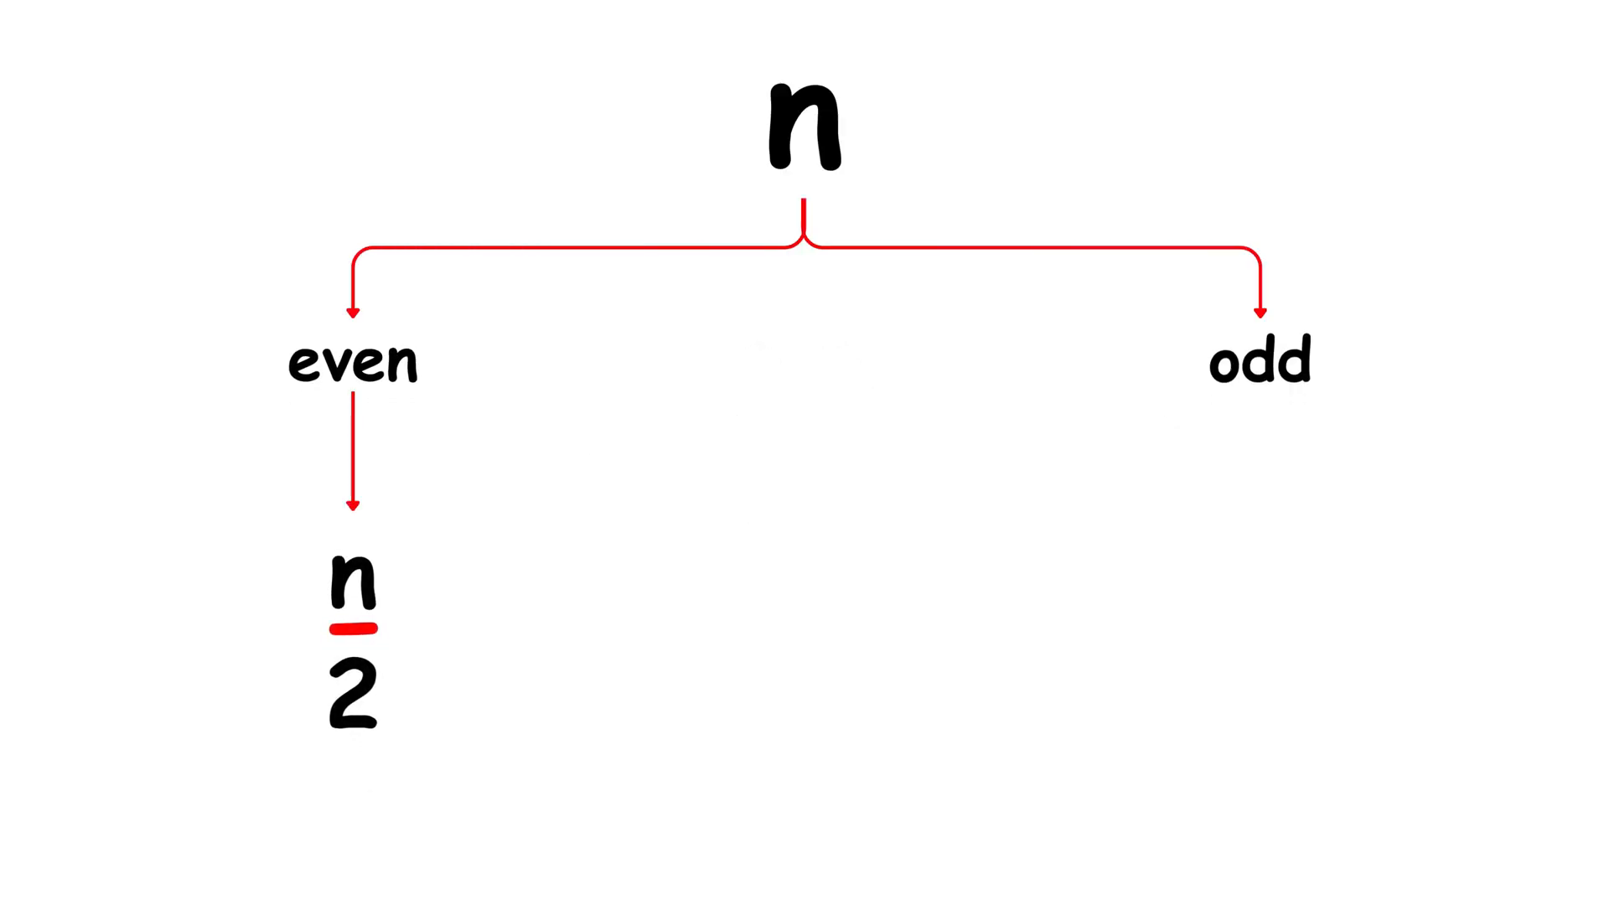
{"action": "type", "text": "n x 3 +"}
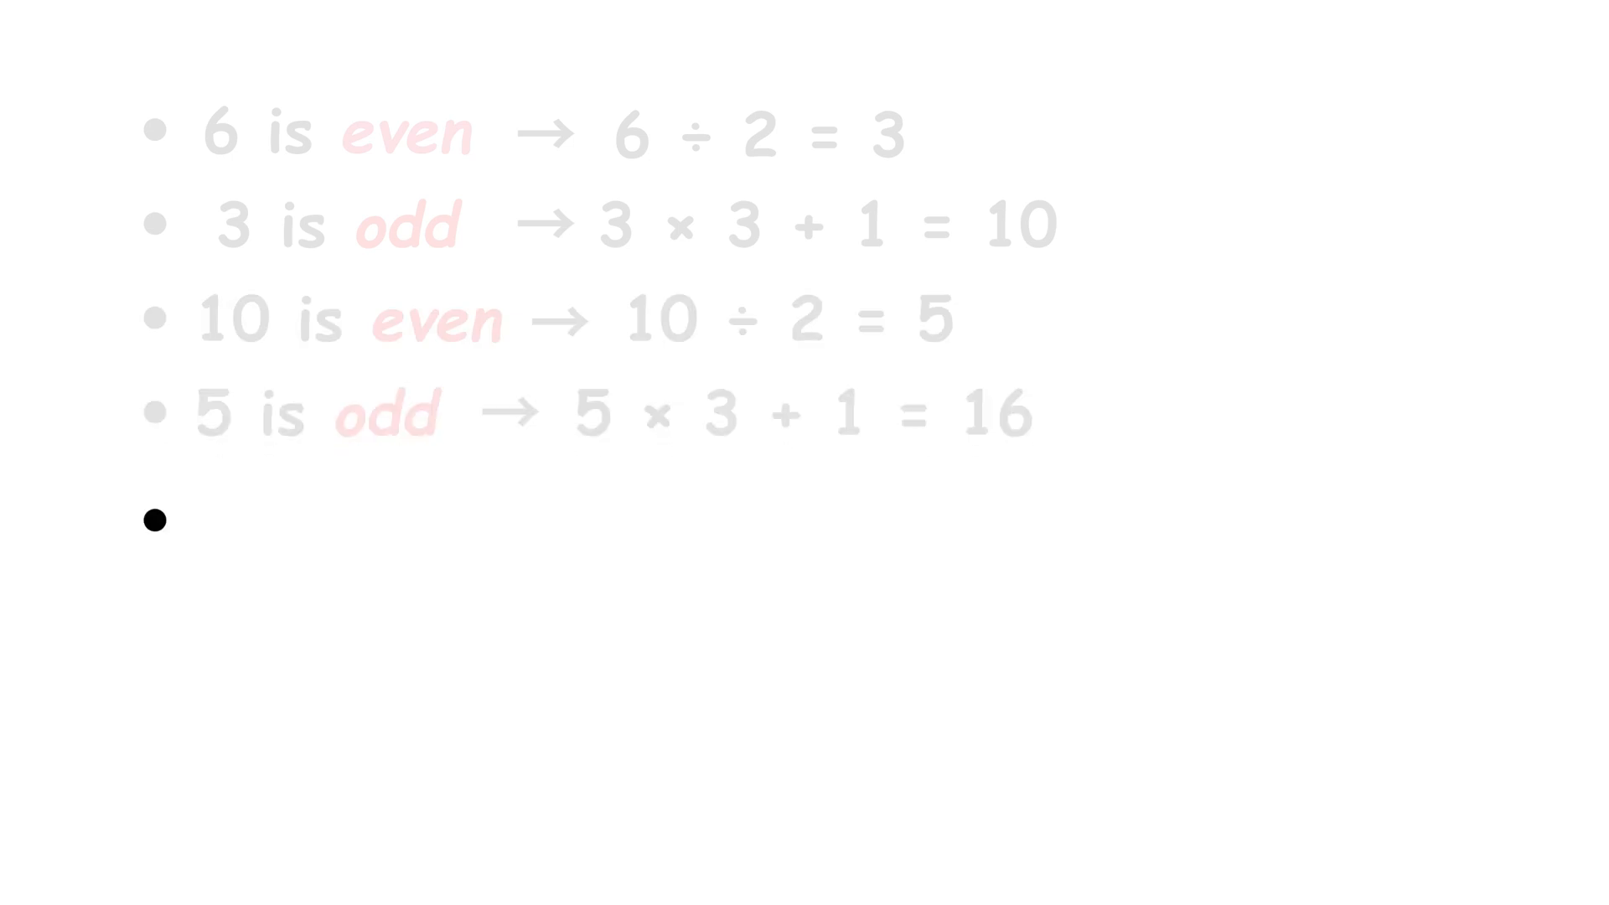
{"action": "type", "text": "16 is even → 16 ÷ 2 ="}
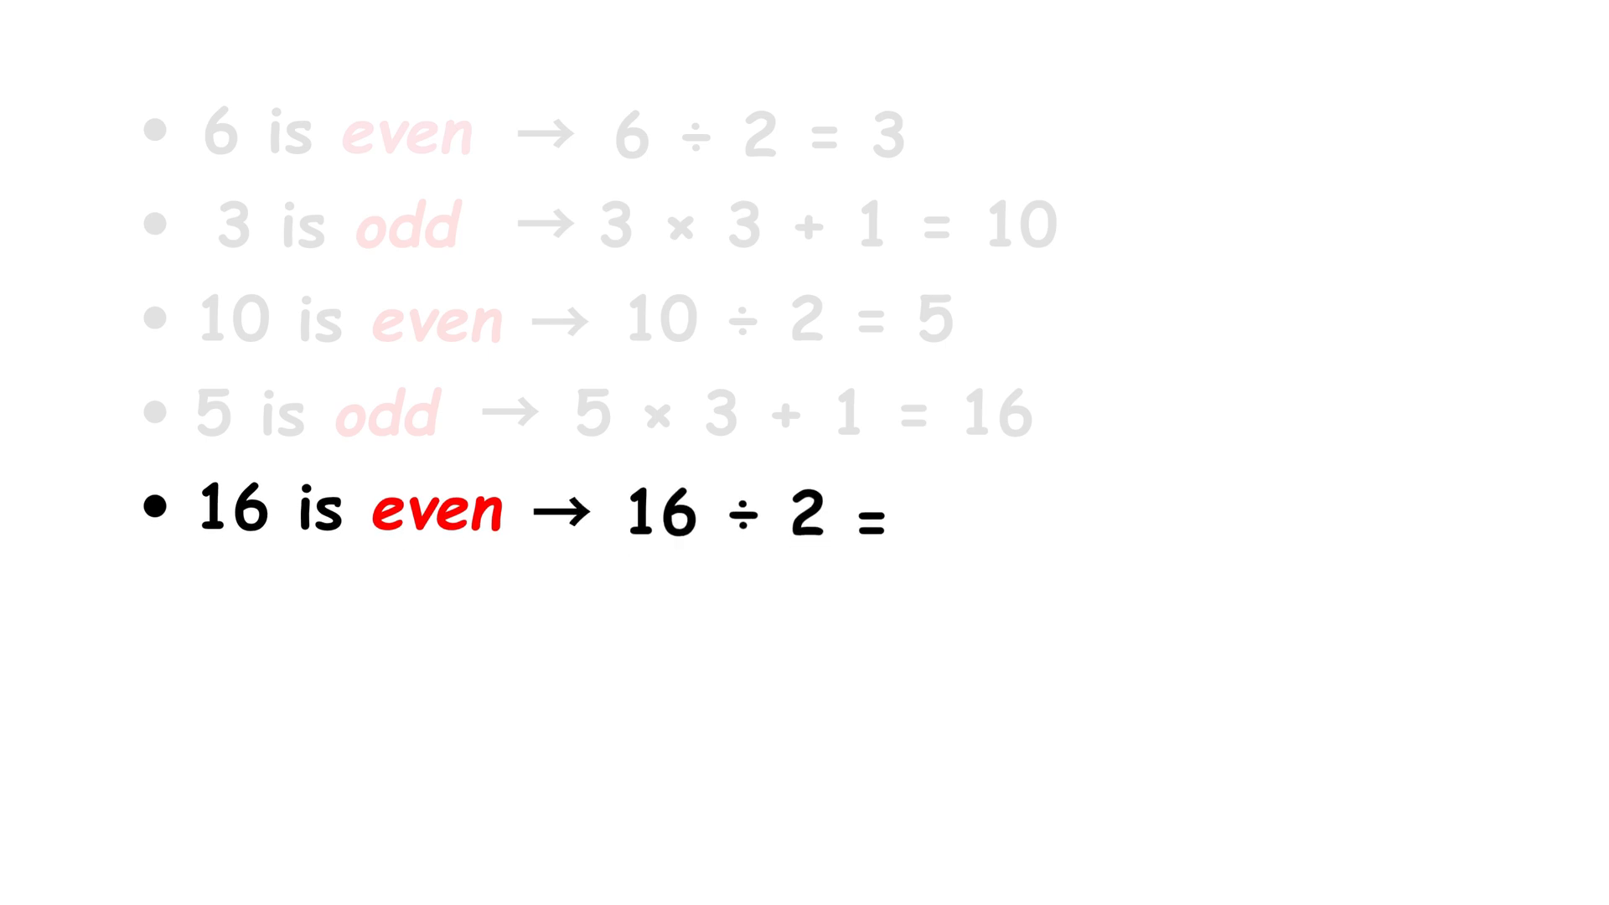
{"action": "type", "text": "8"}
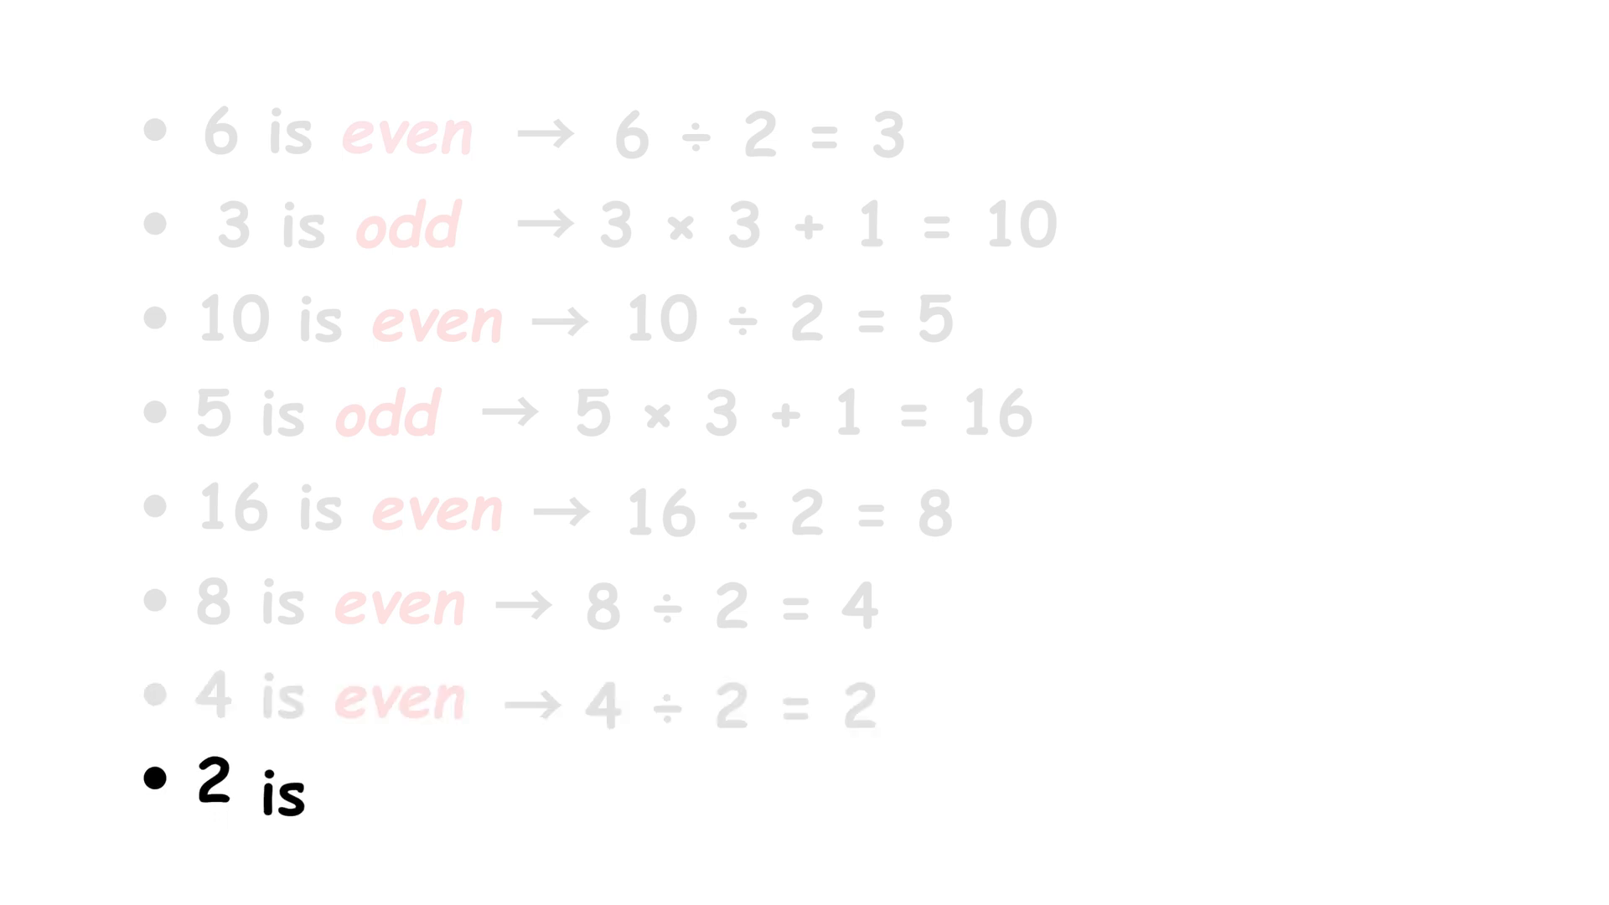
{"action": "type", "text": "even → 2 ÷ 2 = 1"}
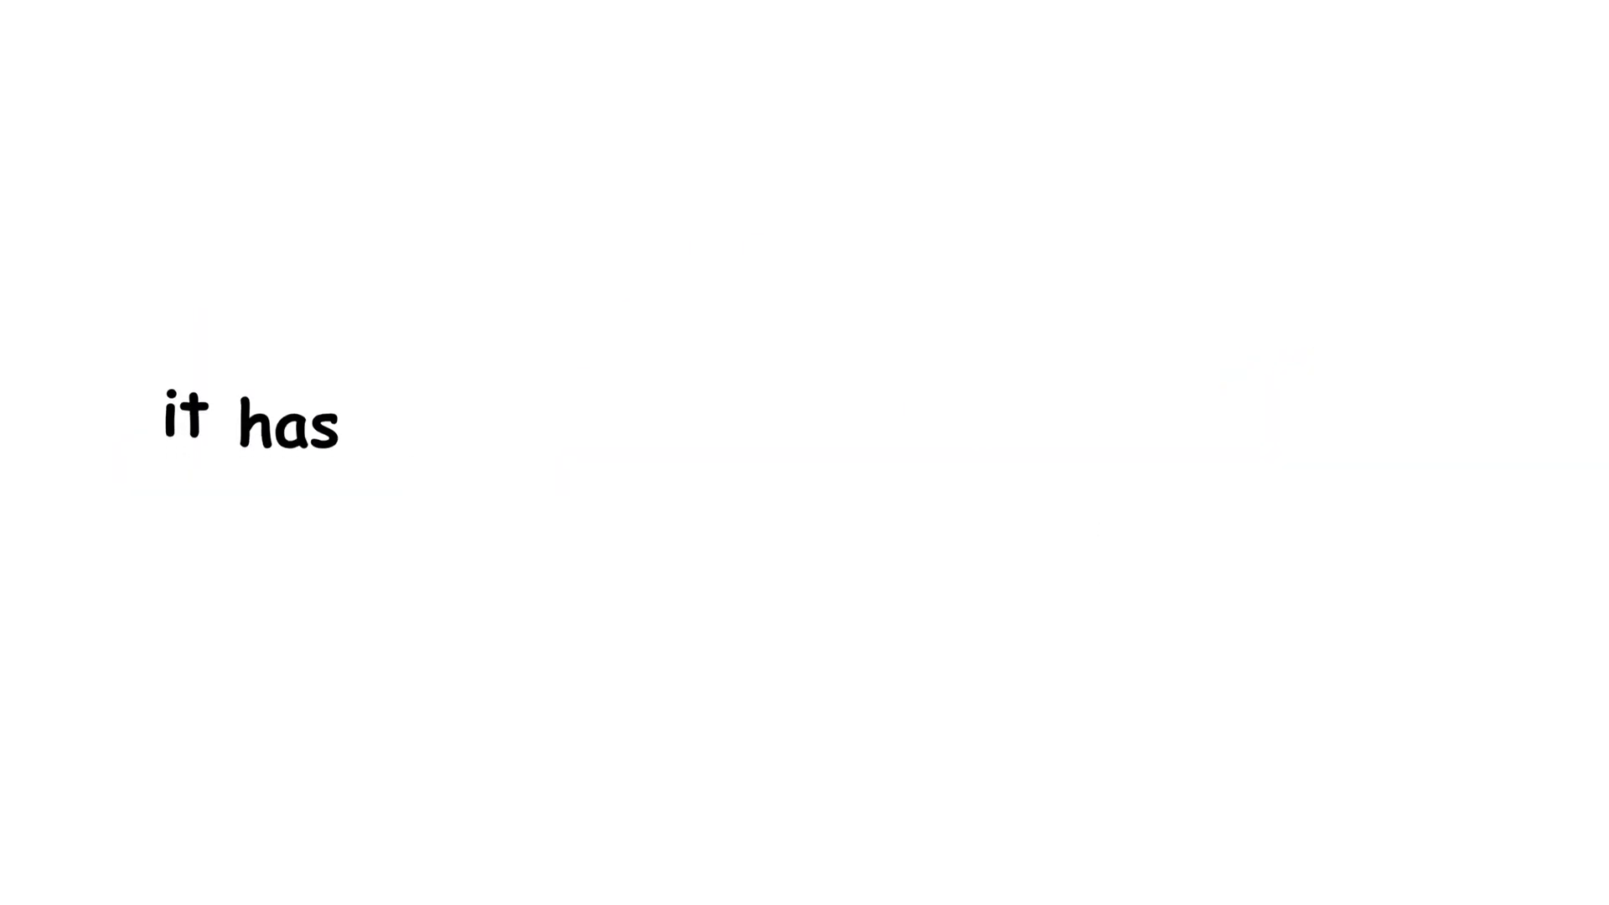
{"action": "type", "text": "not been proven that all sequences end in 1."}
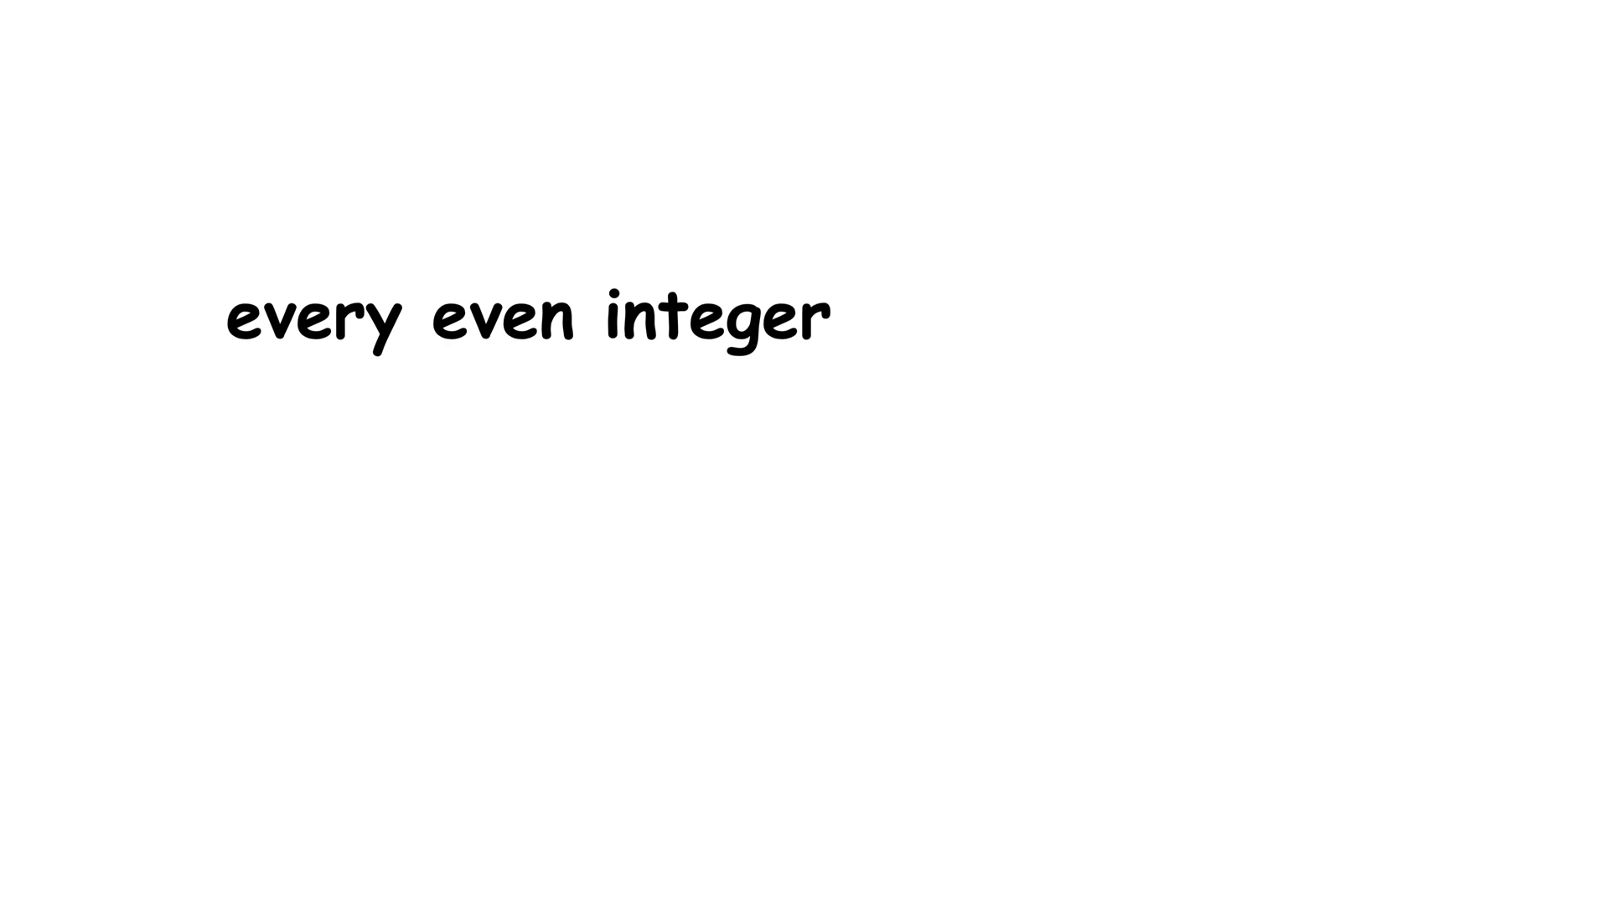
{"action": "type", "text": "> 2"}
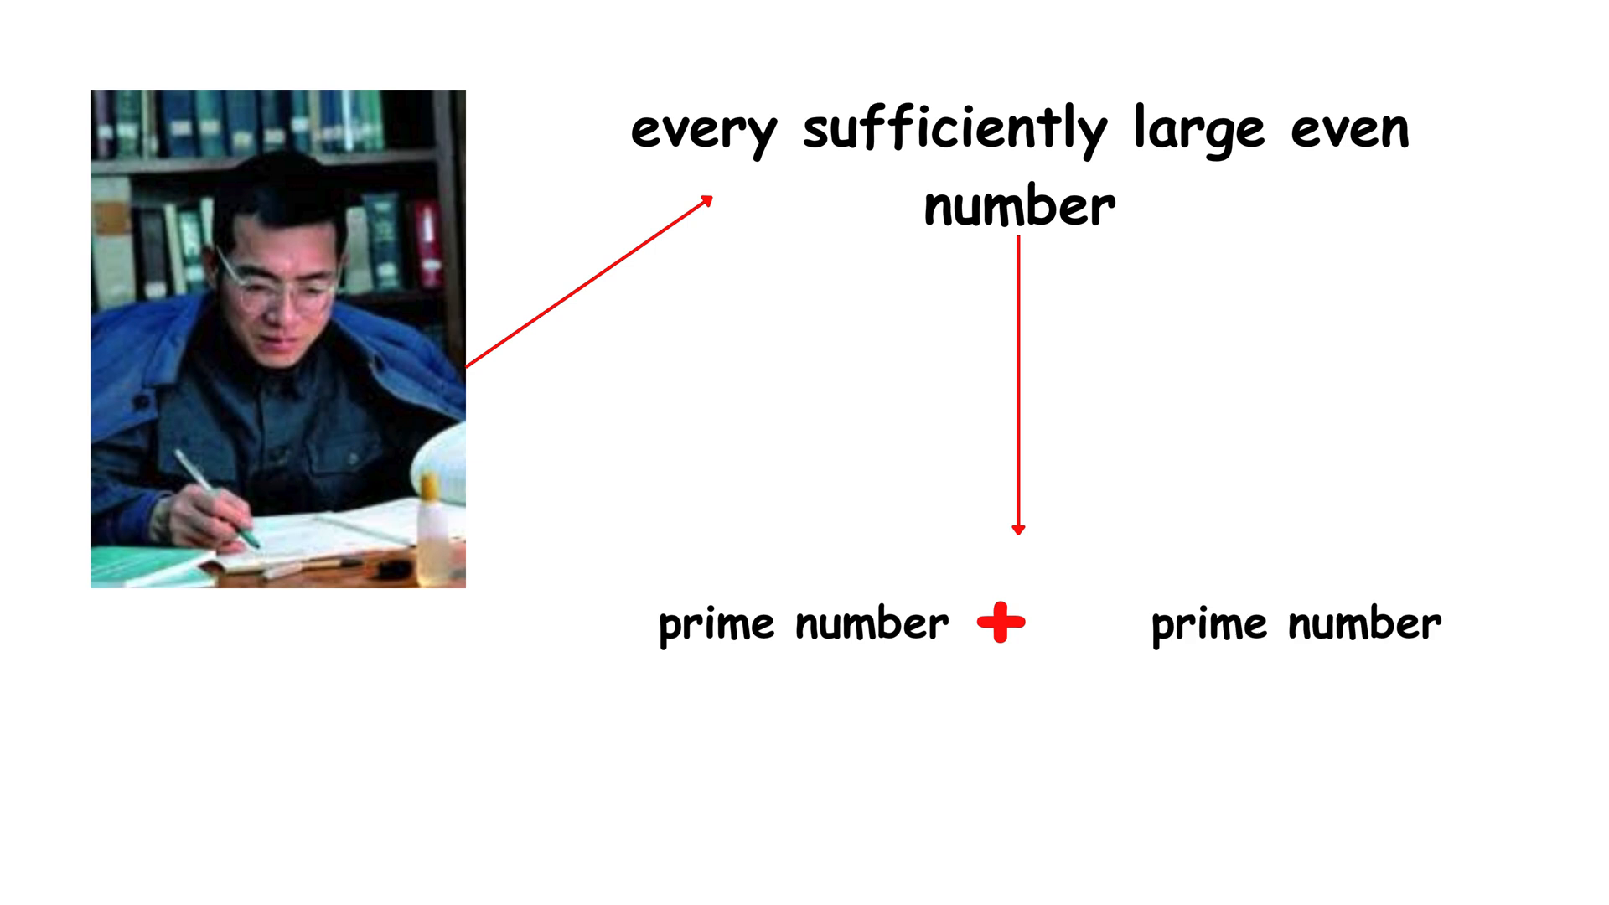
{"action": "type", "text": "product of two primes"}
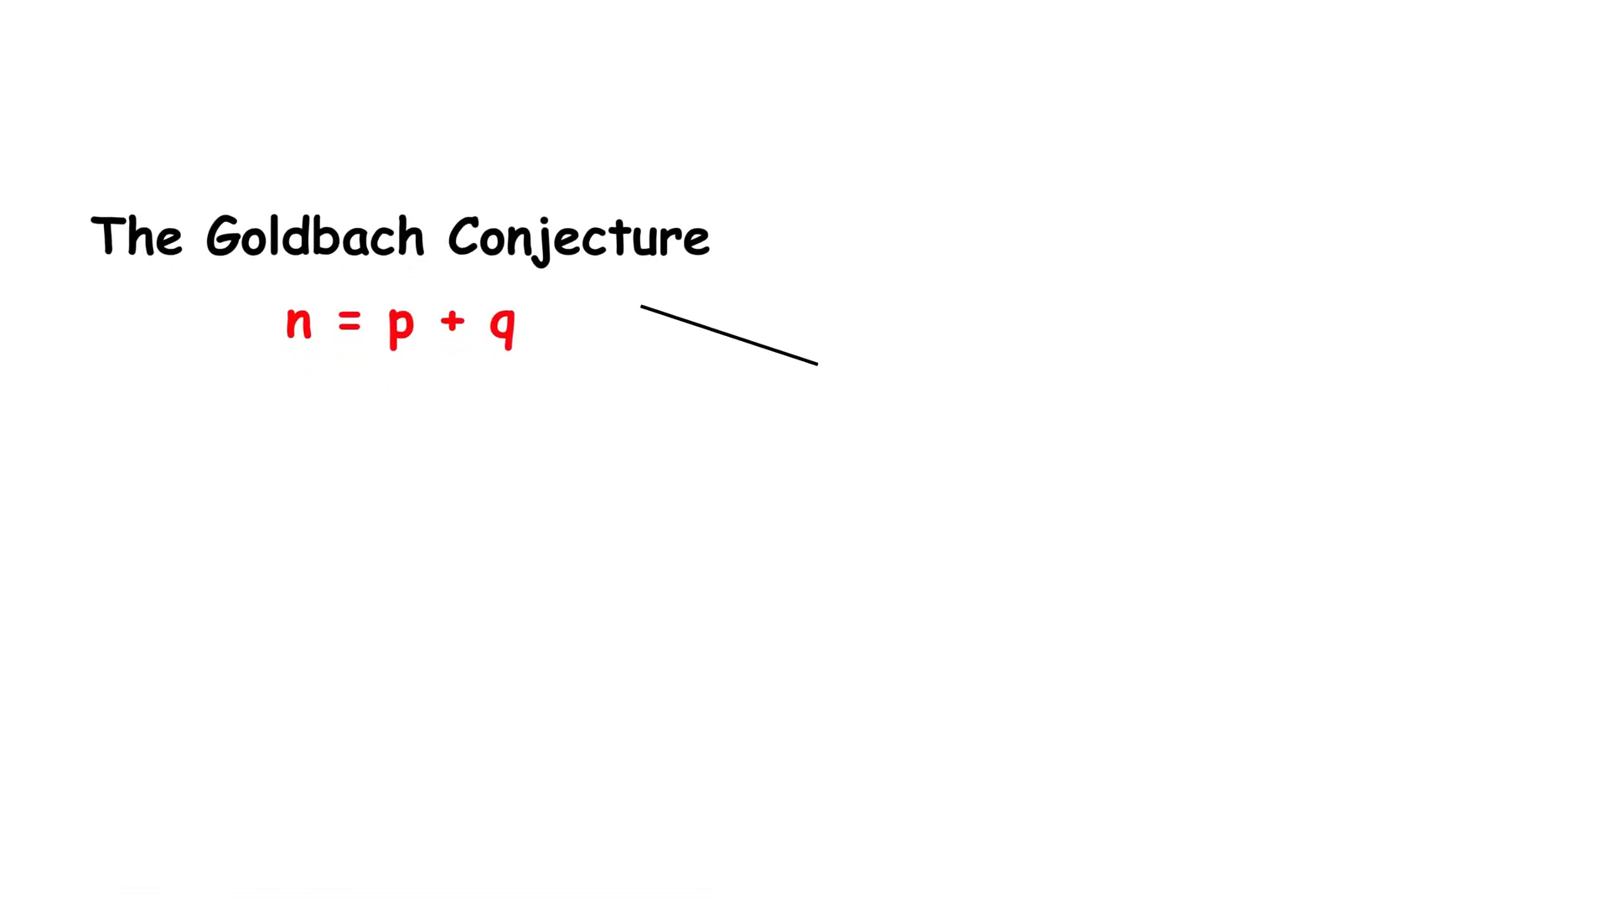
{"action": "type", "text": "Paradigmatic Case"}
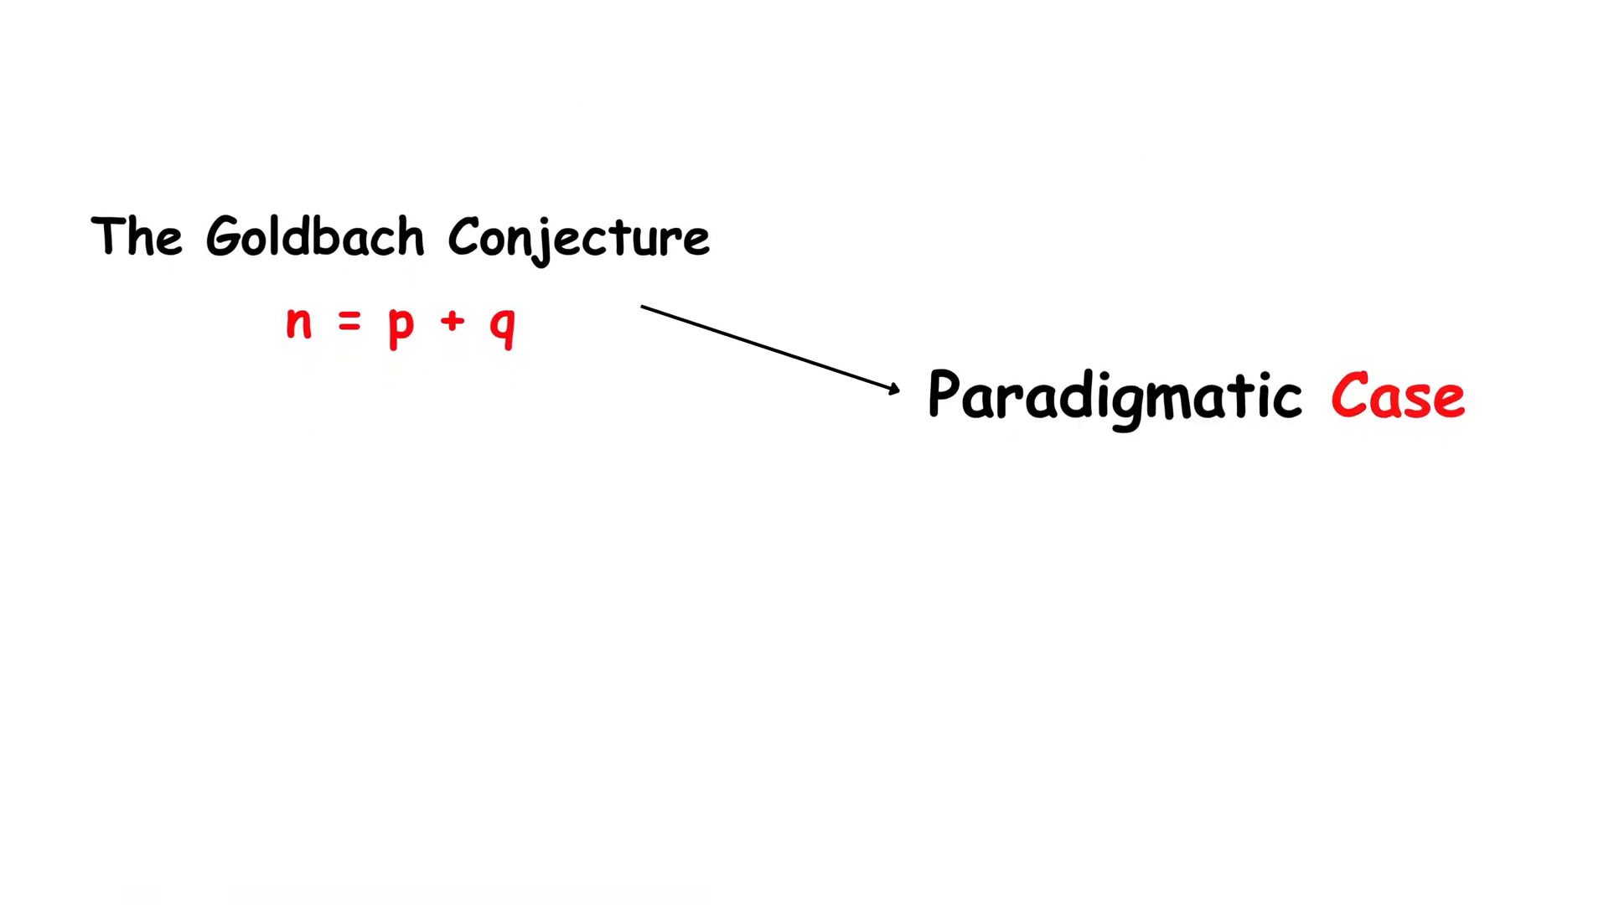